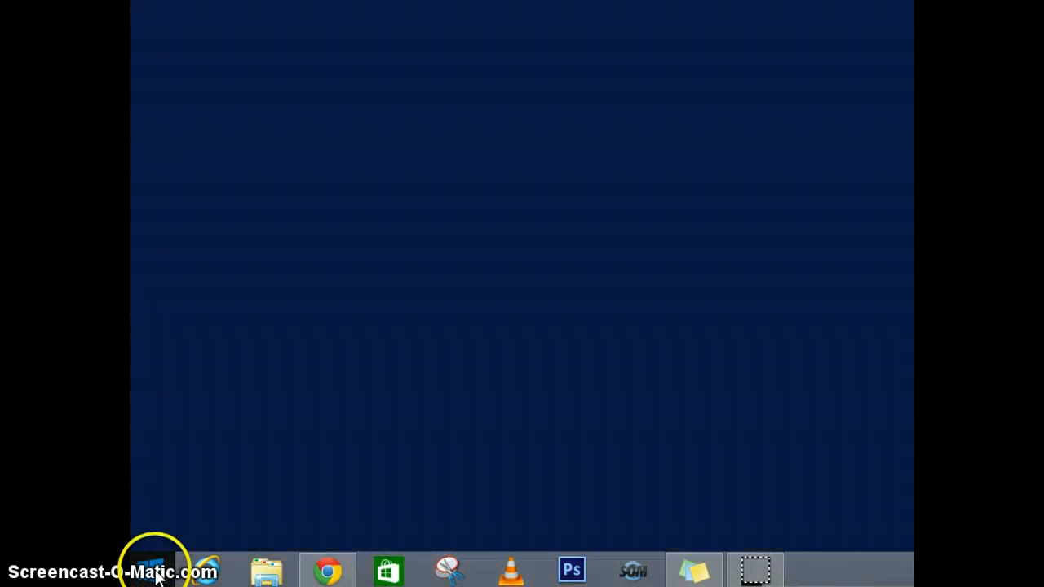
- Bring up the Settings charm listing Control Panel, Personalization and PC info
click(153, 568)
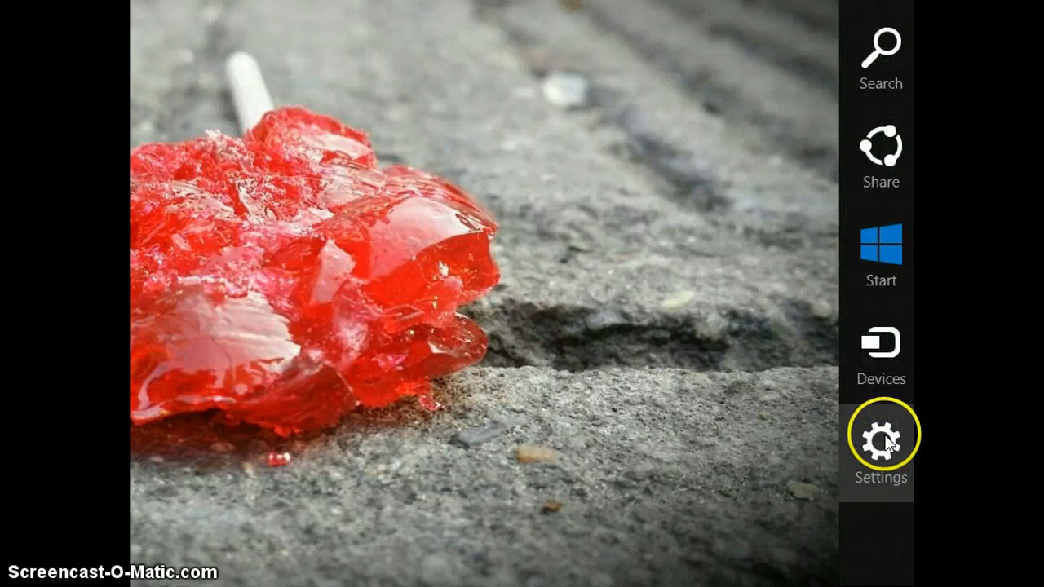
click(880, 431)
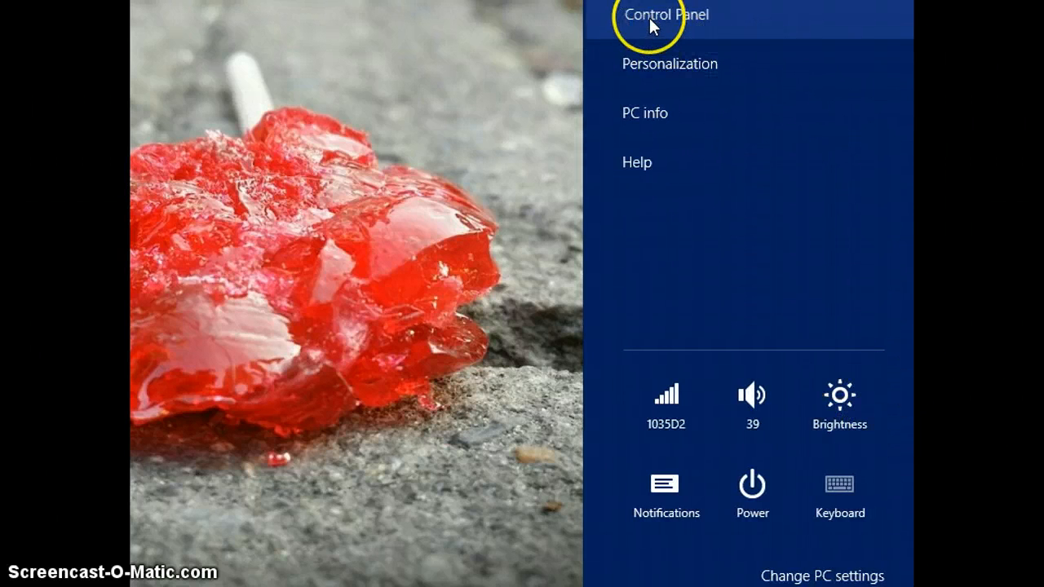
- Show All Control Panel Items and scroll to Network and Sharing Center
click(666, 13)
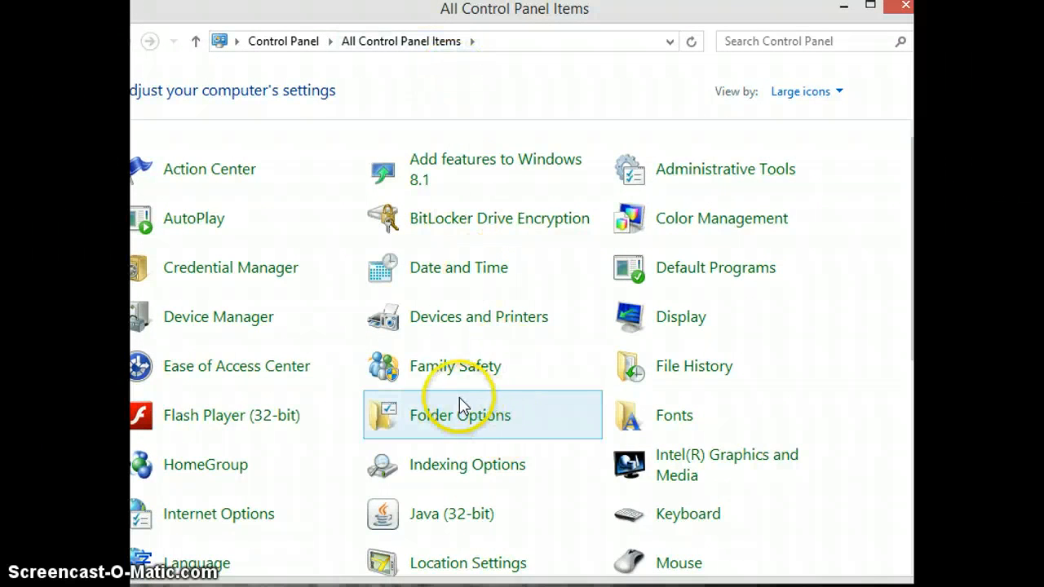
scroll(down, 3)
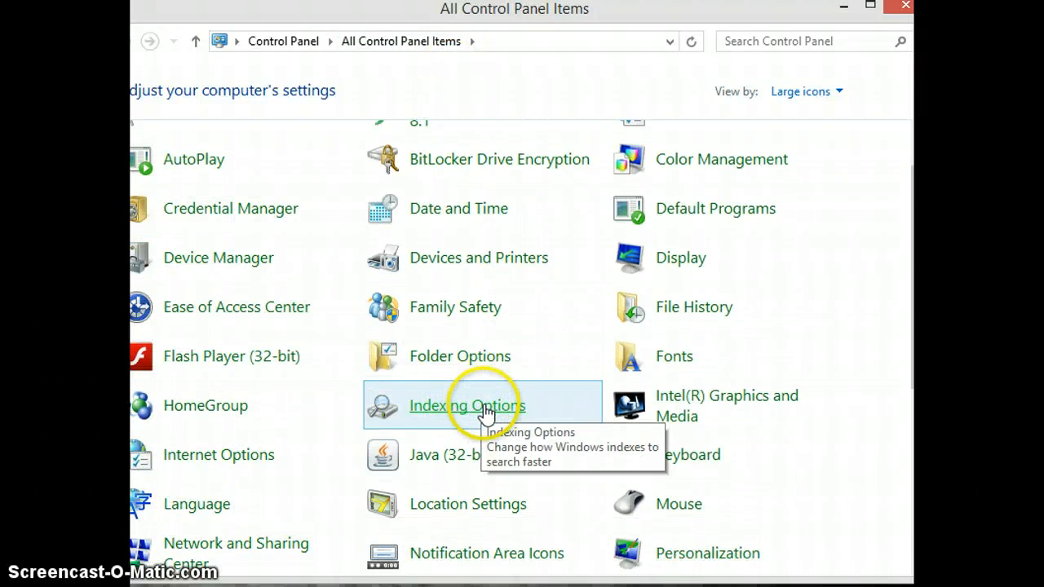
mouse_move(285, 555)
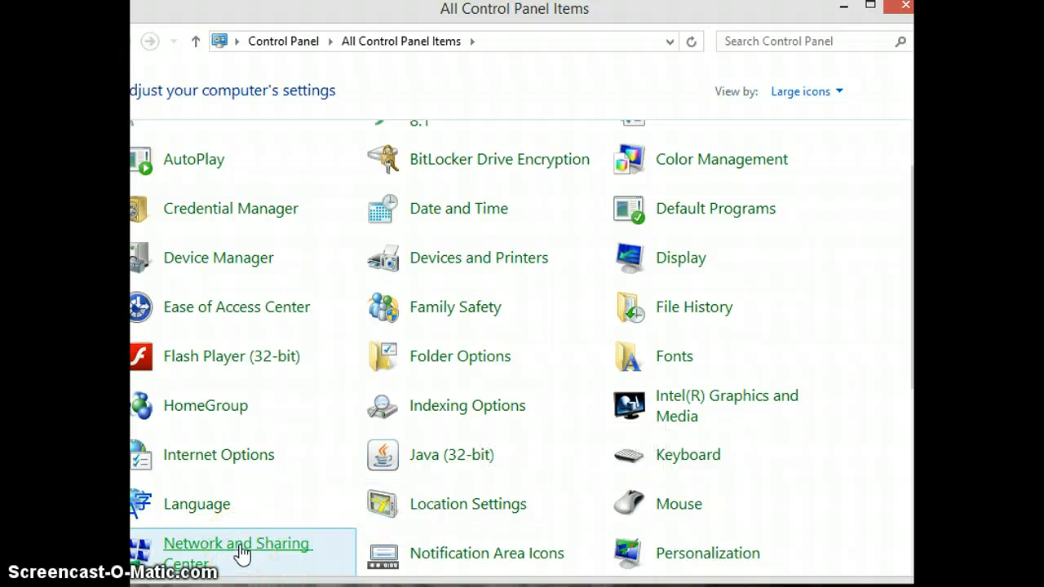
- Reach Network Connections via Network and Sharing Center's Change adapter settings
click(236, 553)
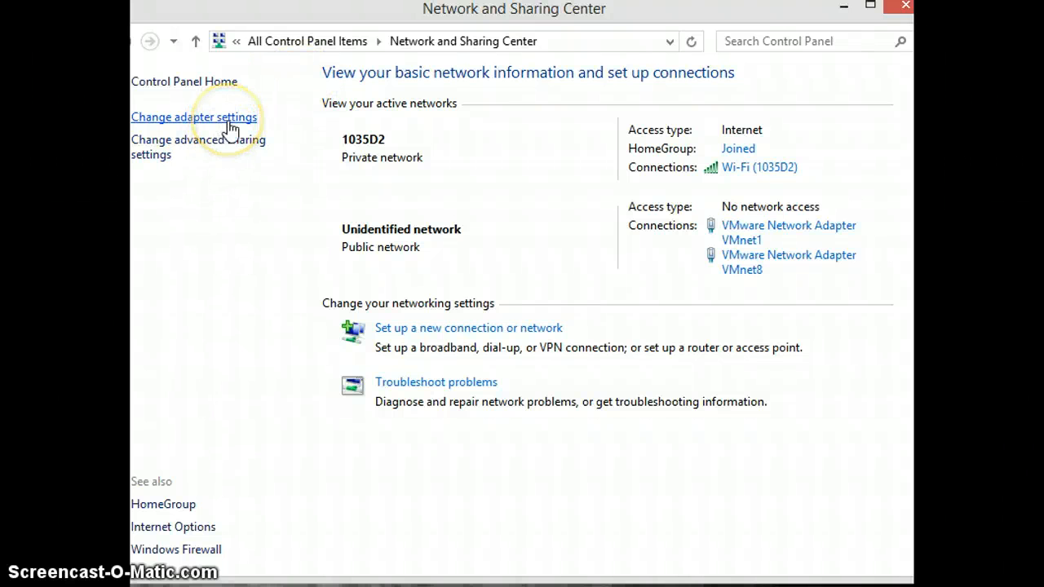
mouse_move(287, 215)
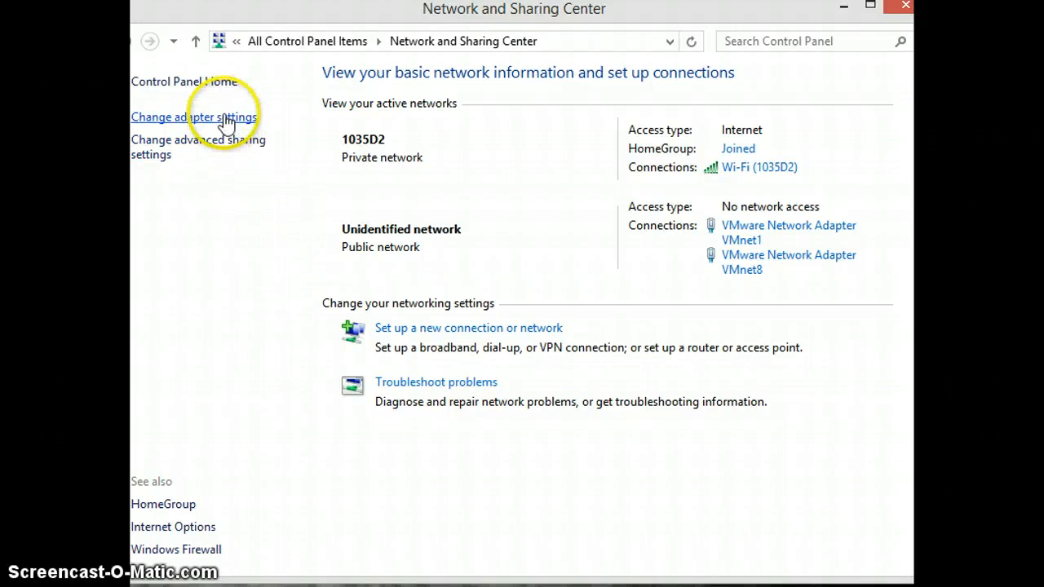
click(194, 118)
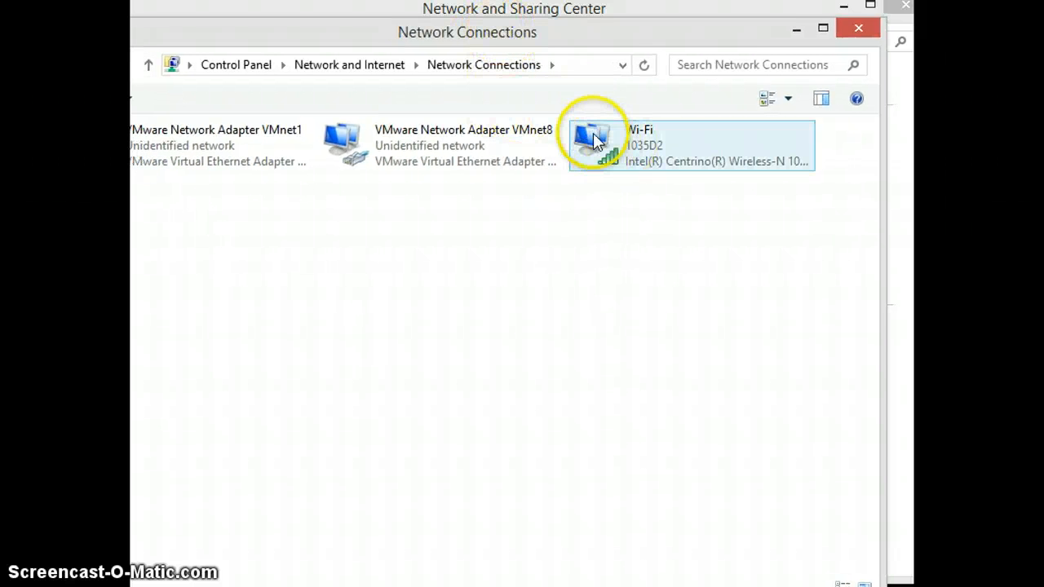
- Show the Wi-Fi adapter's Status window (SSID 1035D2, 72 Mbps) fully in view
right_click(594, 143)
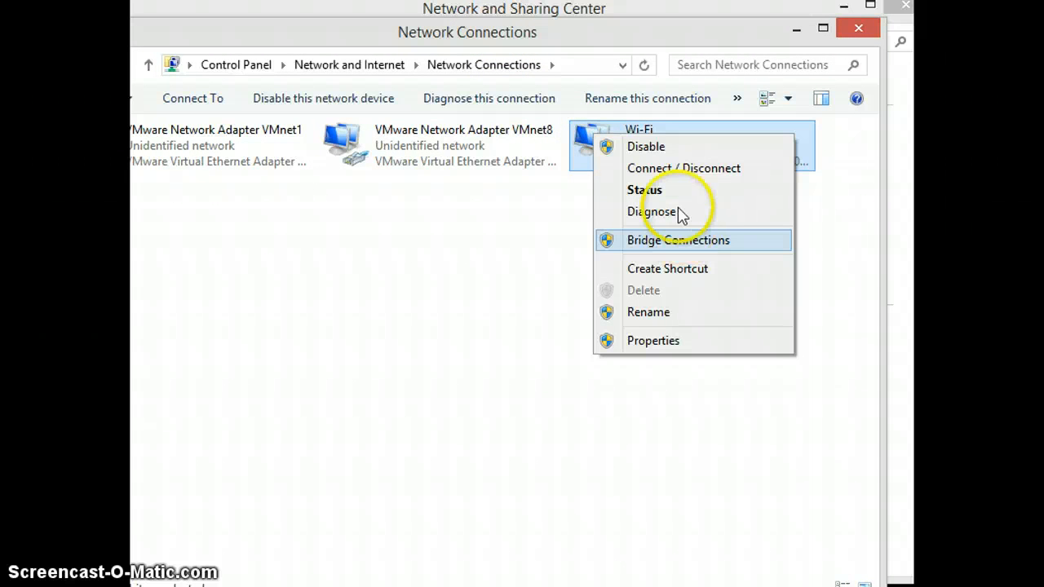
mouse_move(669, 189)
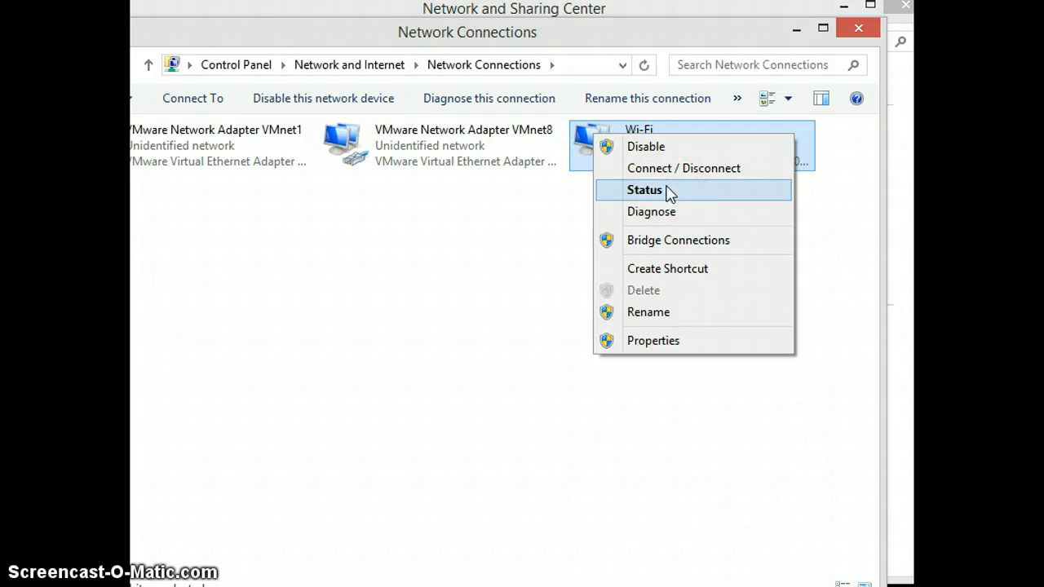
click(644, 189)
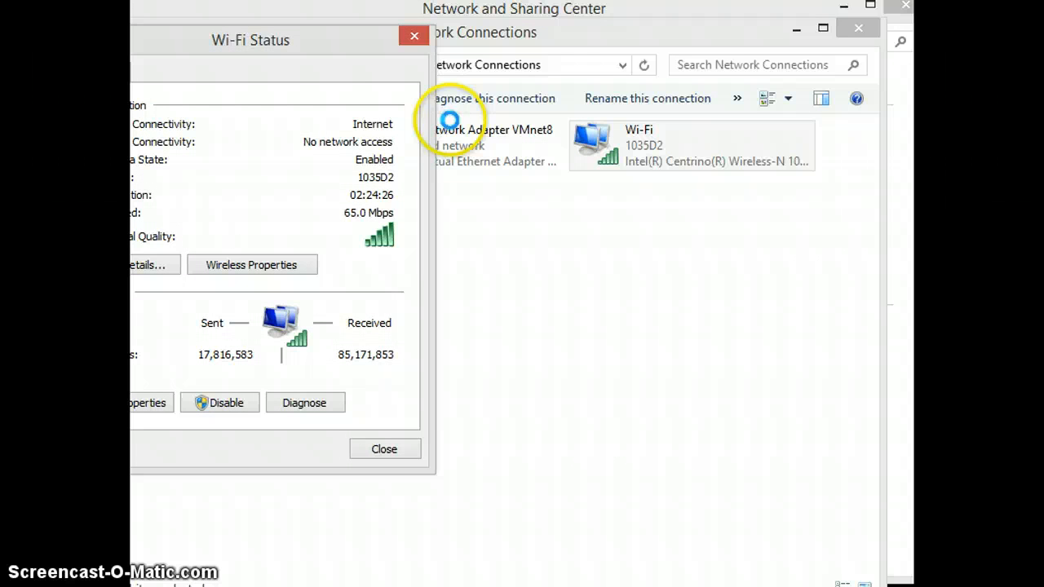
drag(252, 39, 376, 81)
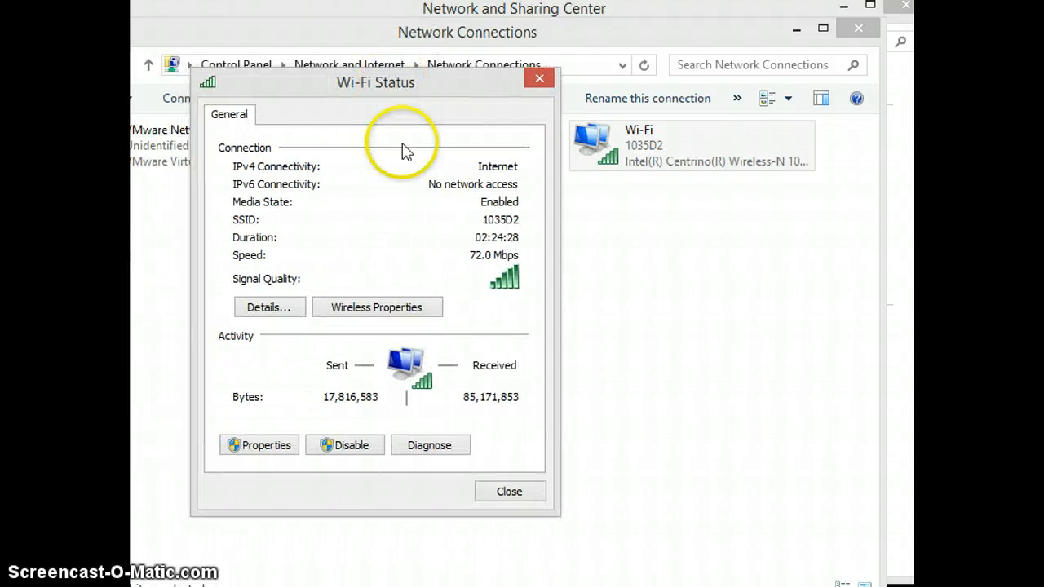
- In 1035D2's Wireless Properties Security settings, reveal the key with Show characters, then hide it
click(377, 307)
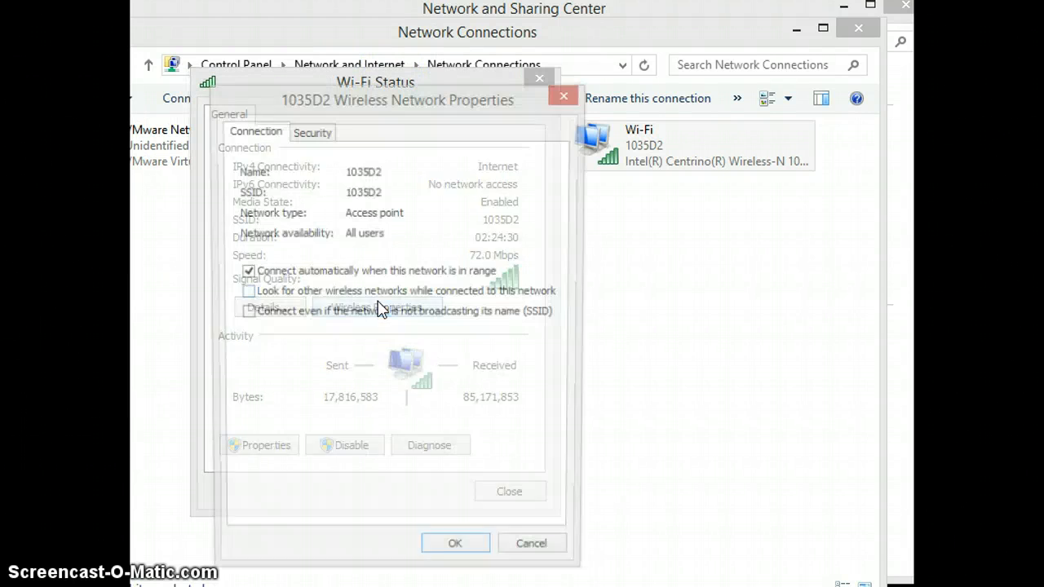
click(312, 131)
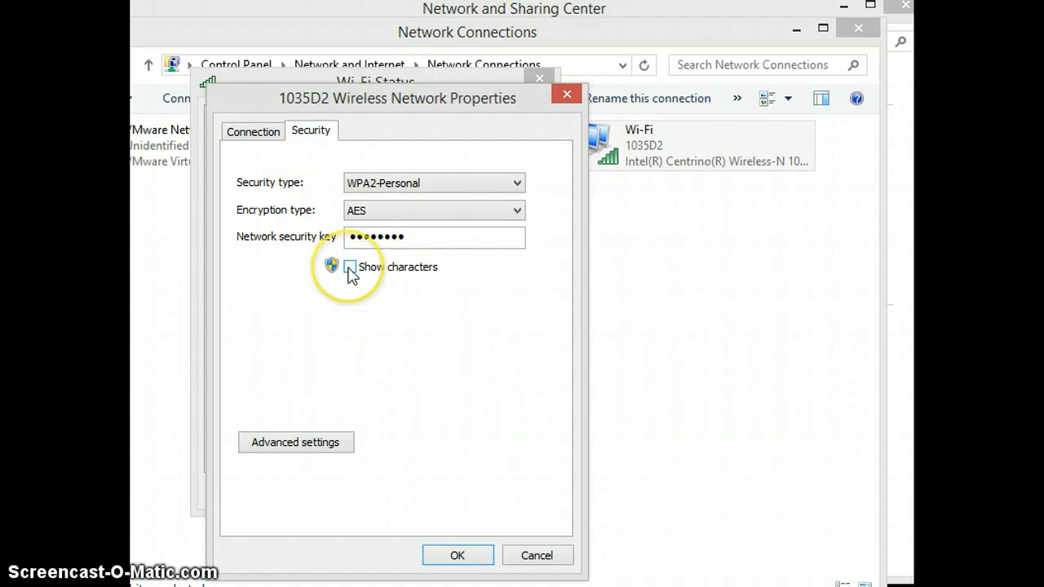
click(349, 267)
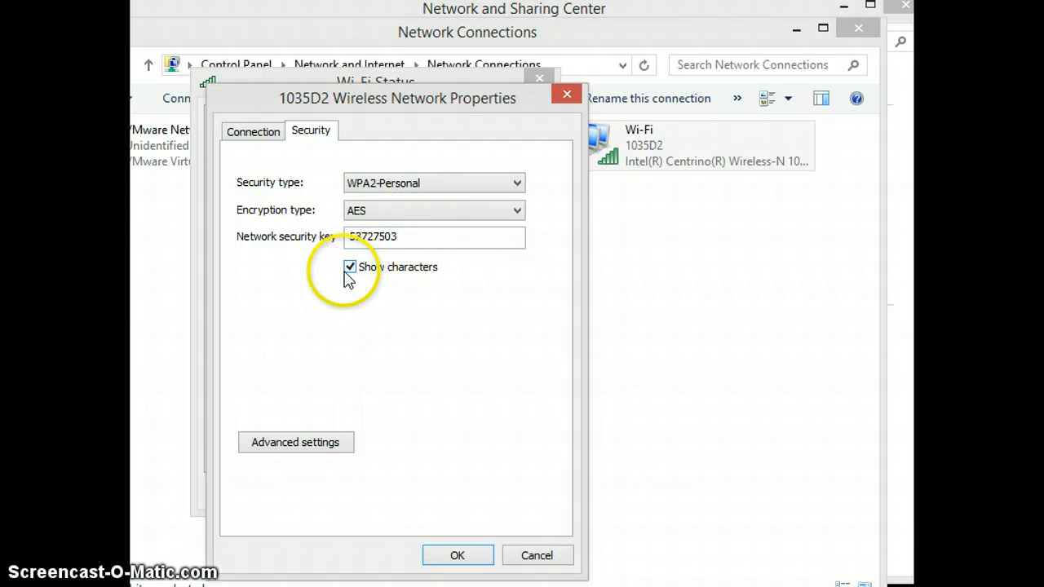
click(349, 268)
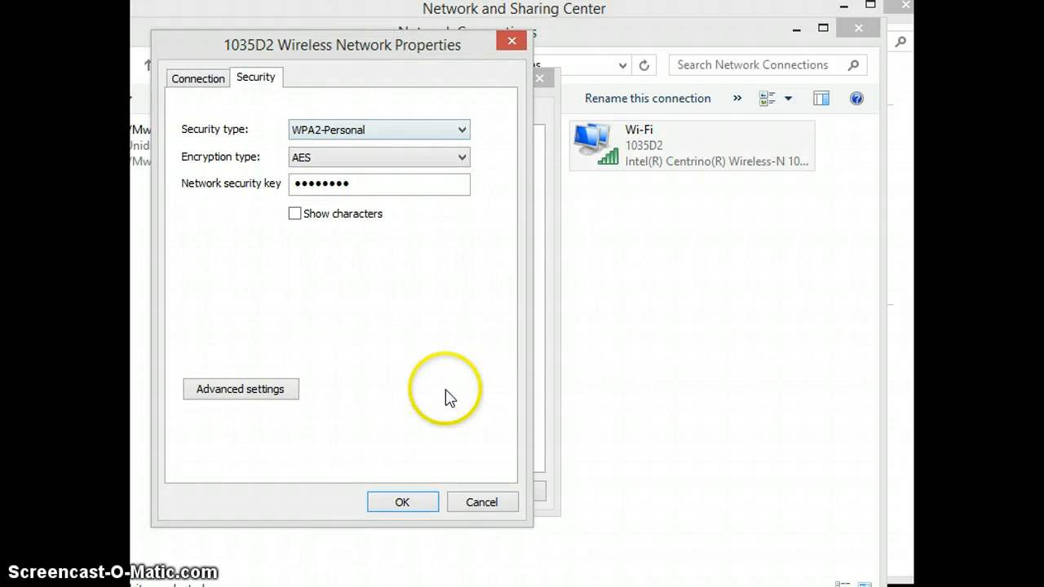
mouse_move(481, 503)
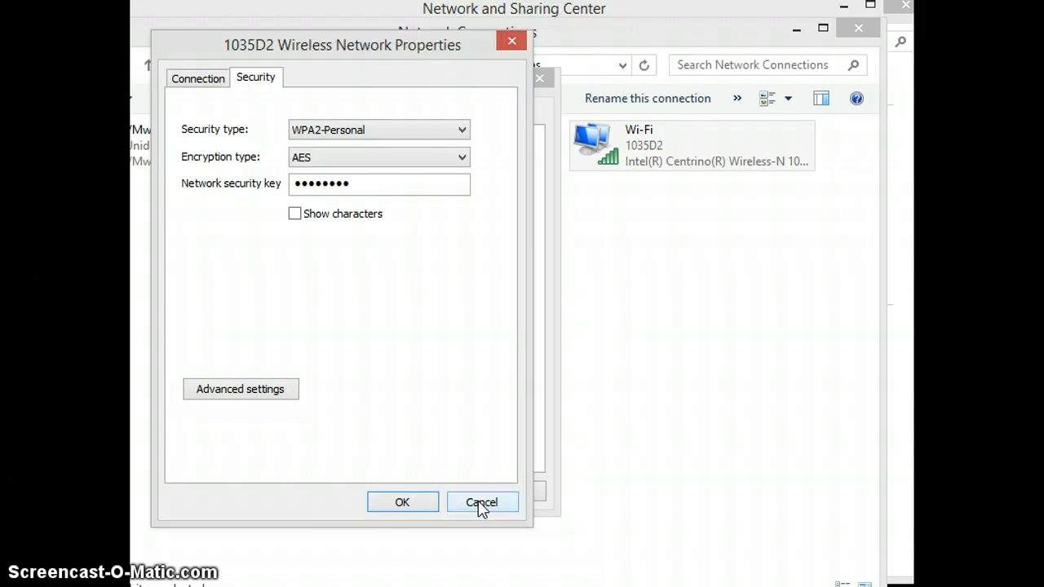
- Cancel Wireless Properties and close Wi-Fi Status, Network Connections and Network and Sharing Center
click(481, 503)
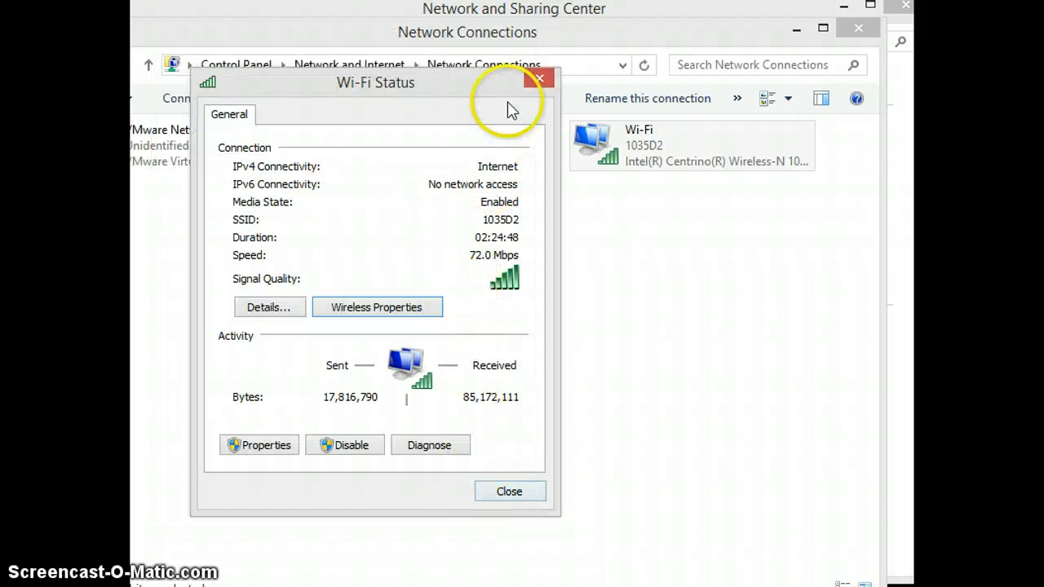
click(538, 78)
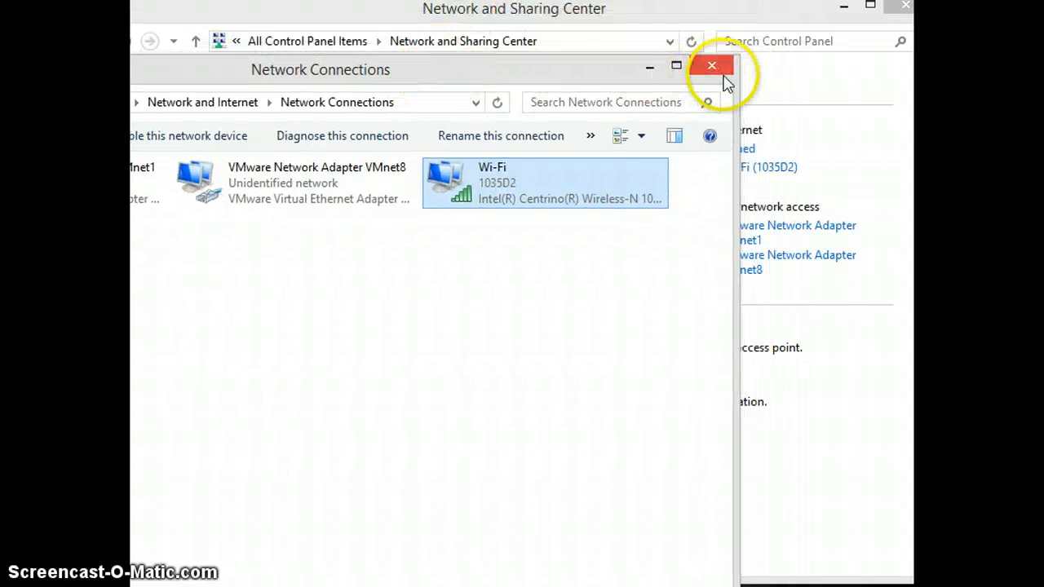
click(711, 65)
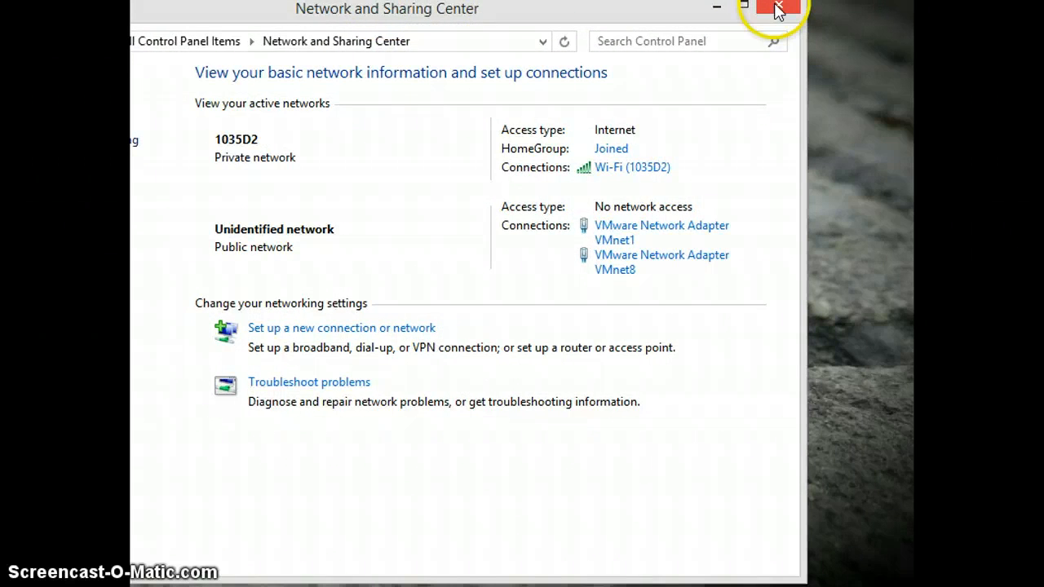
click(779, 10)
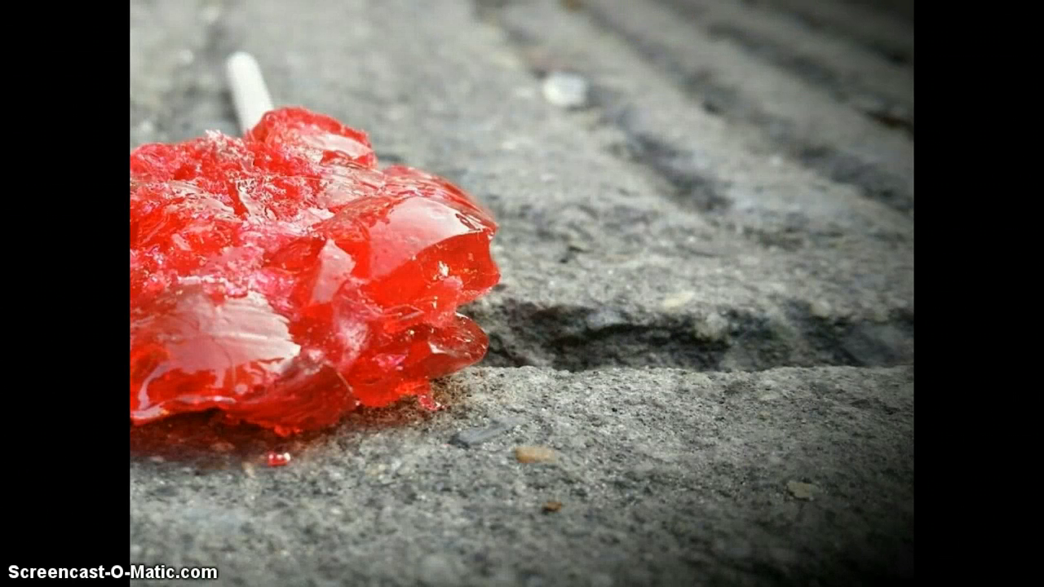